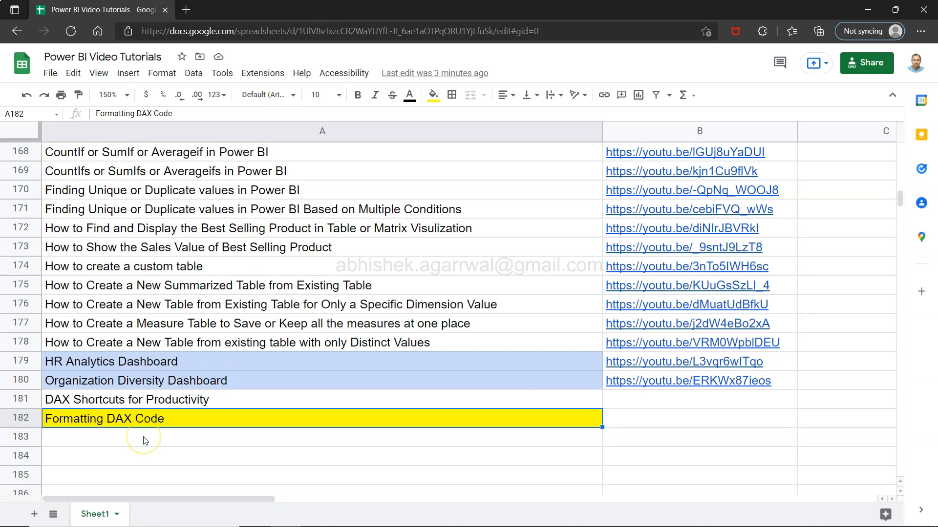
mouse_move(81, 425)
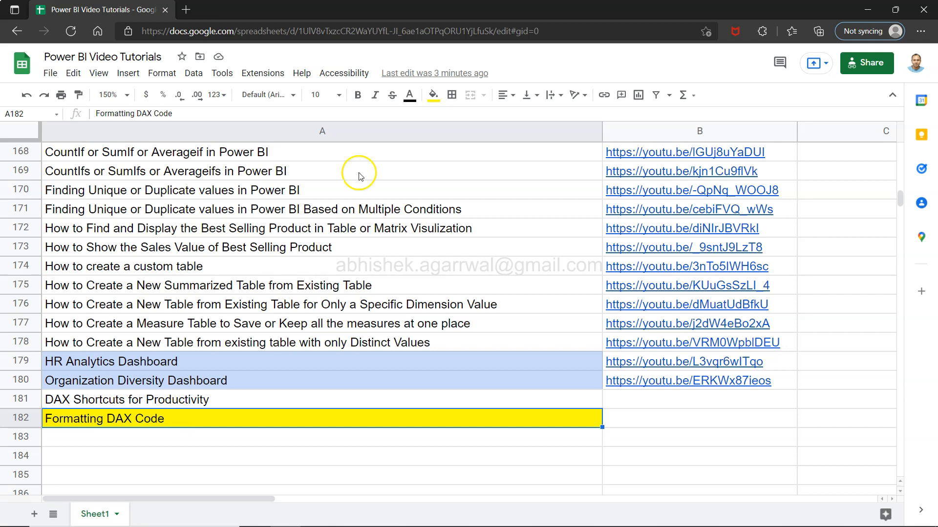
mouse_move(388, 266)
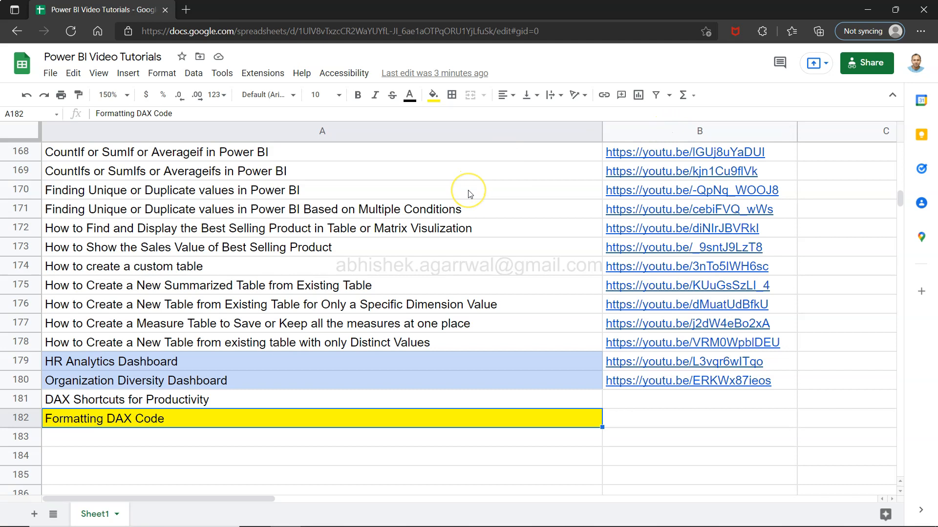
mouse_move(470, 193)
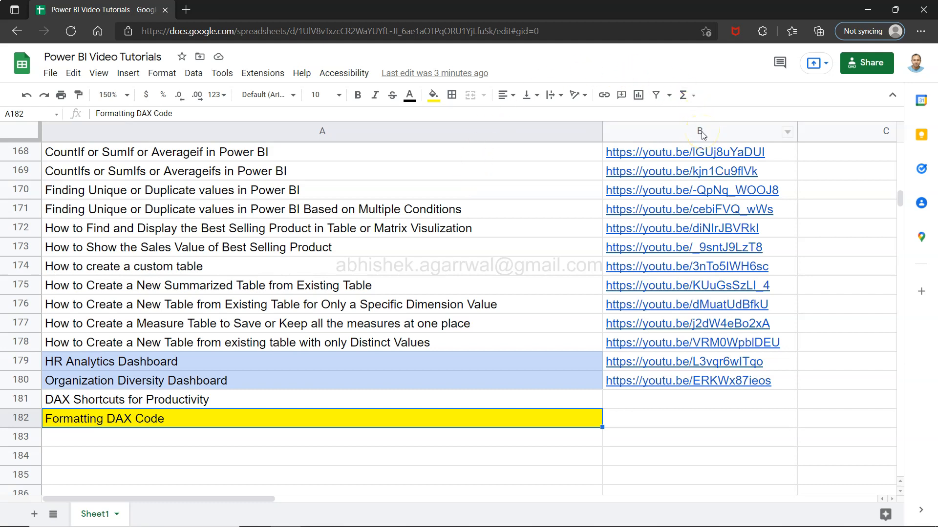
Switch to Power BI and select COUNTROWS and EARLIER in the 'Unique or Multiple Orders' formula
left_click(335, 31)
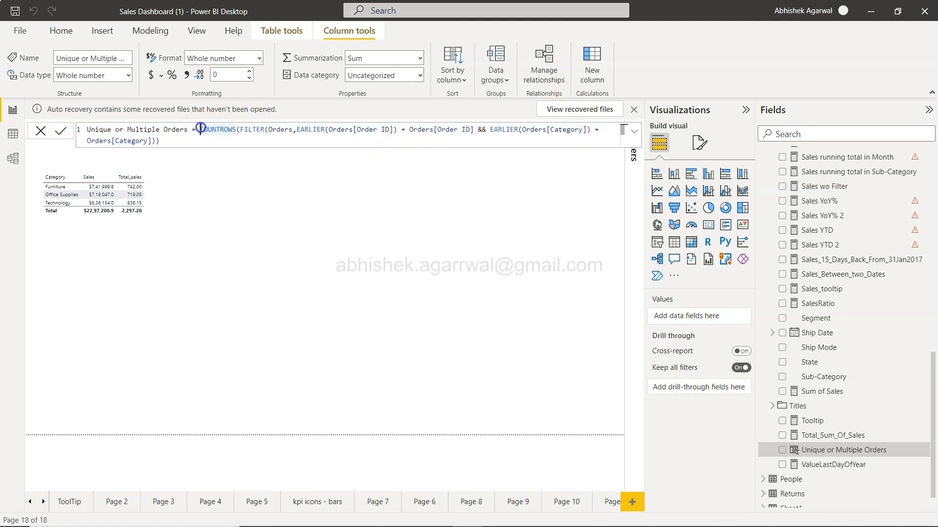
double_click(217, 130)
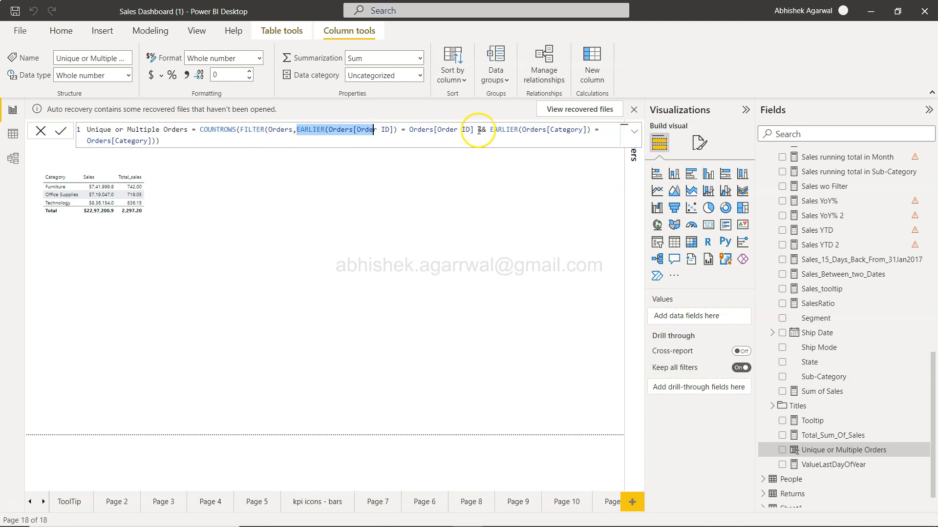
left_click(500, 130)
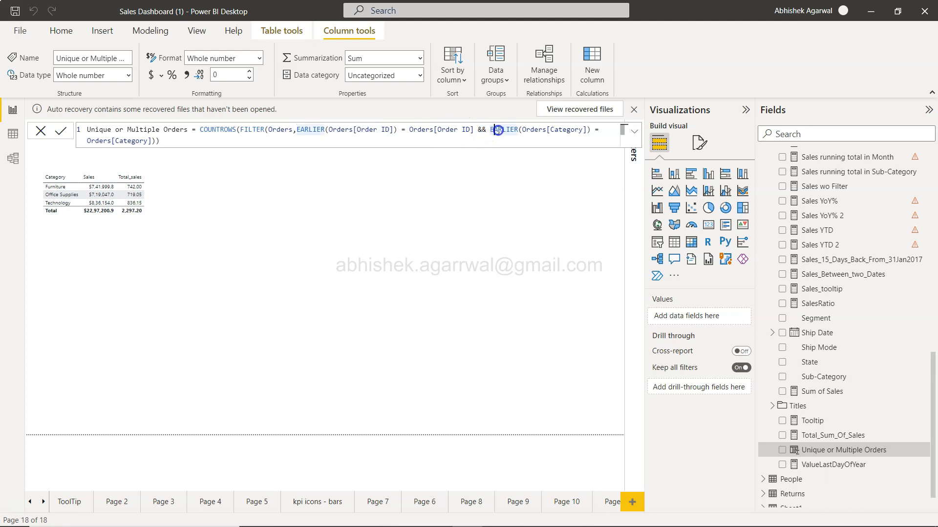
double_click(504, 130)
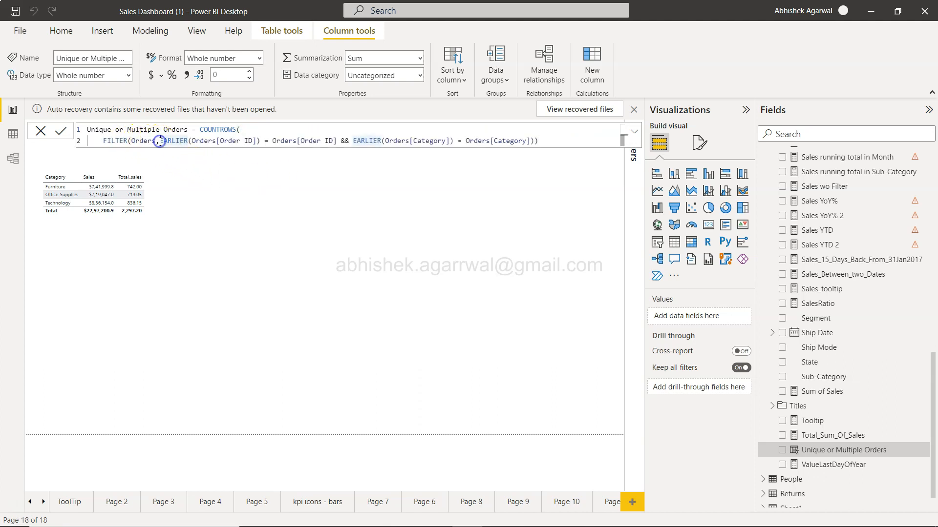
Break the FILTER arguments and EARLIER conditions onto separate formula lines
key("Enter")
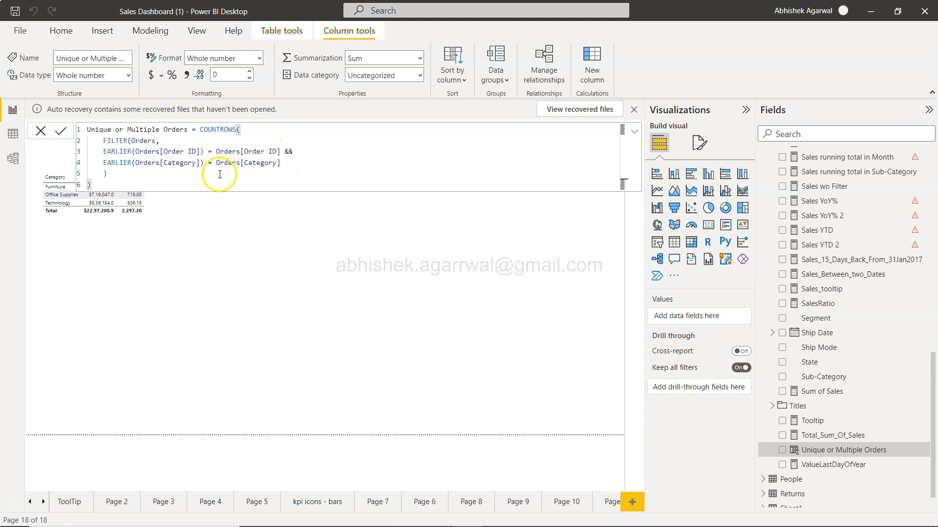
mouse_move(274, 164)
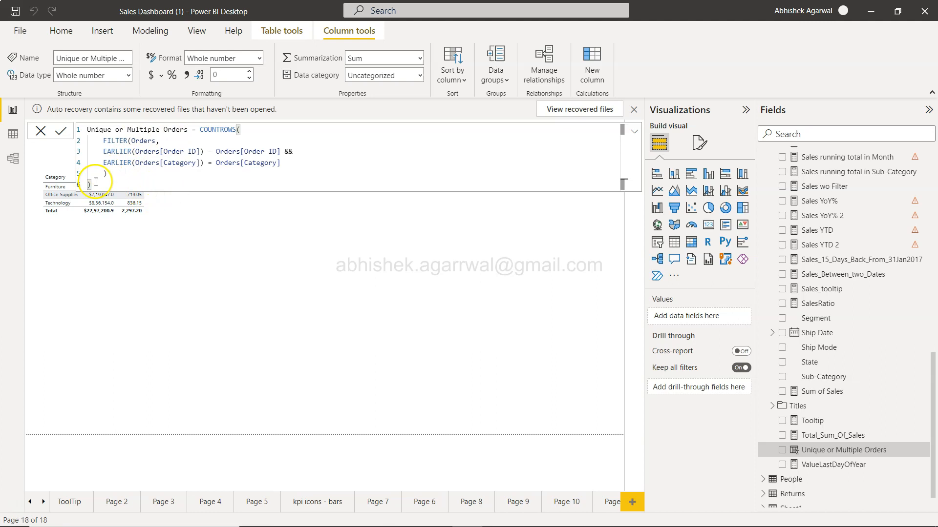
Add the closing parenthesis to finish the hand-formatted formula
type(")")
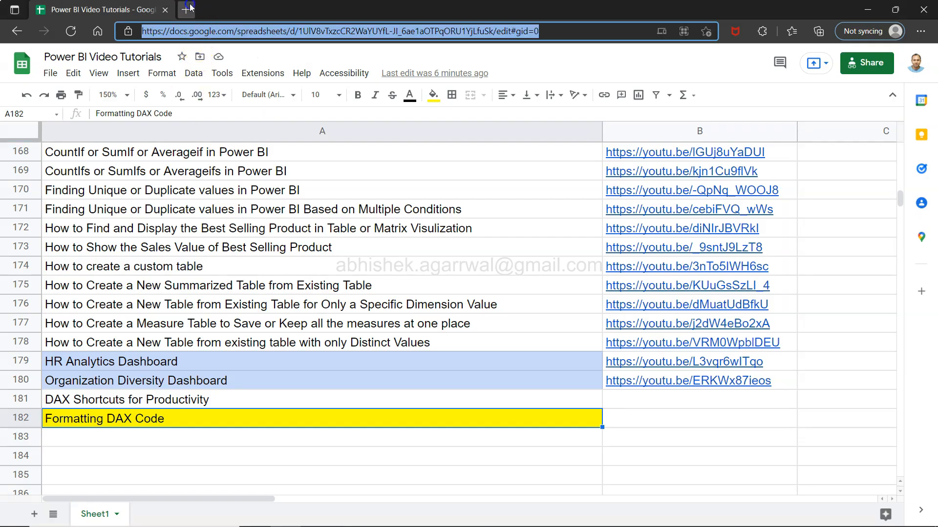
Paste the one-line 'Unique or Multiple Orders' formula into daxformatter.com's input box
left_click(188, 8)
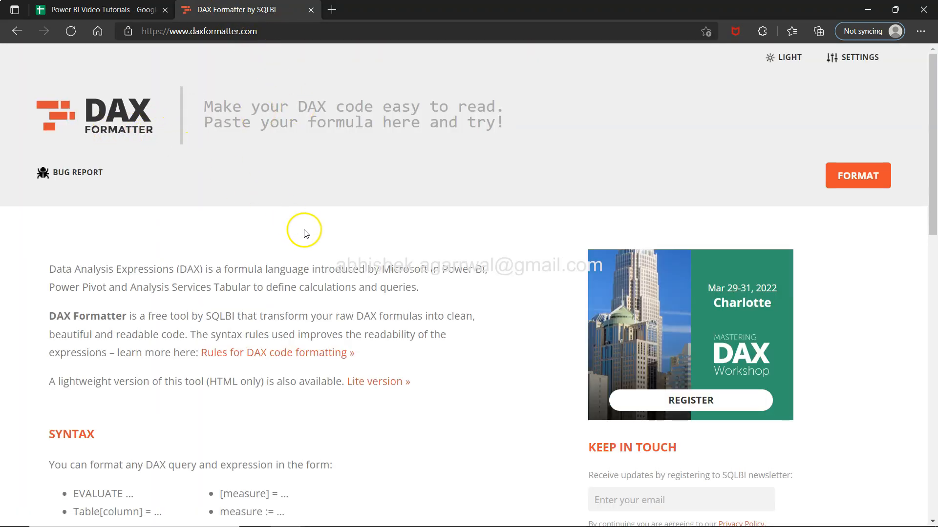
mouse_move(326, 159)
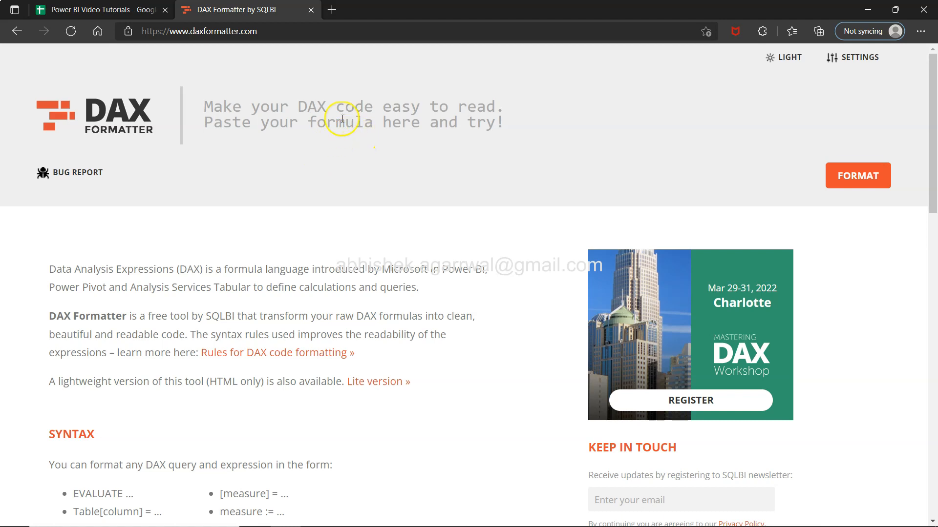
left_click(342, 118)
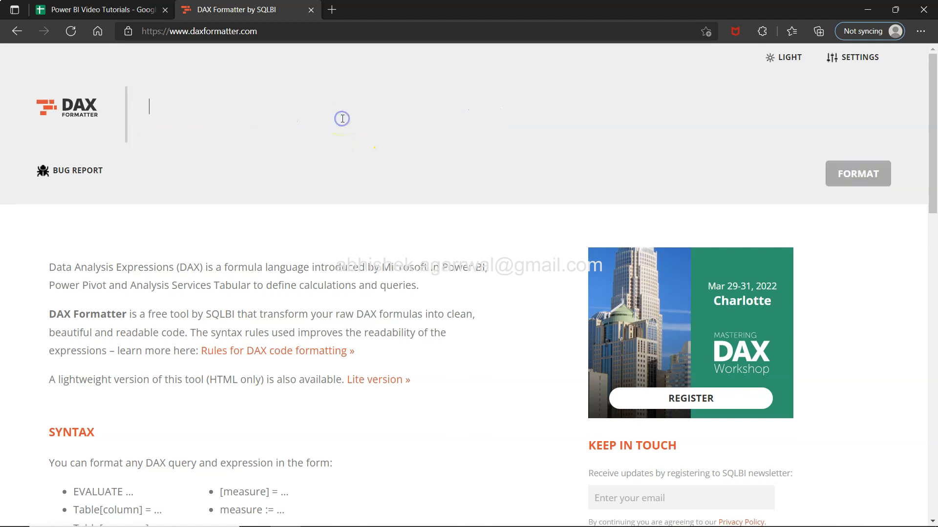
mouse_move(251, 109)
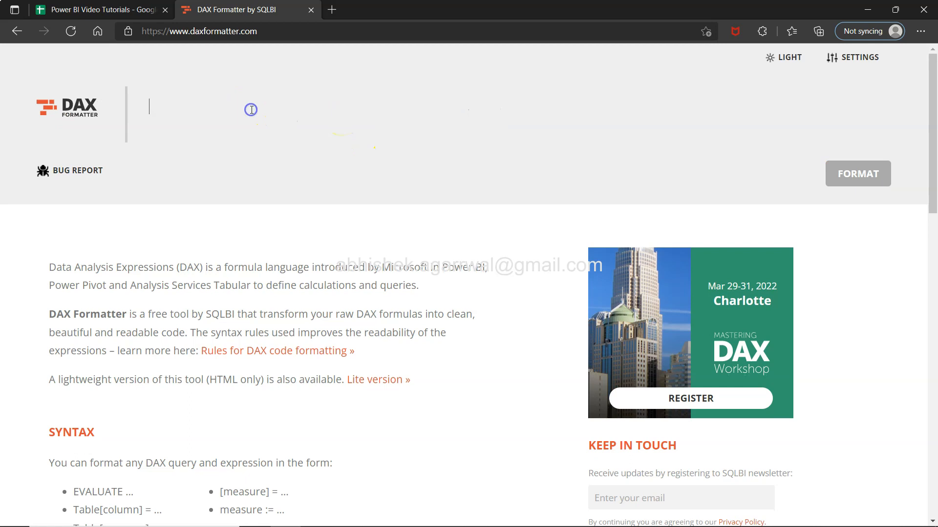
type("Unique or Multiple Orders = COUNTROWS(FILTER(Orders,EARLIER(Orders[Order ID]) = Orders[Order ID] && EARLIER(Orders[Category]) = Orders[Category]))")
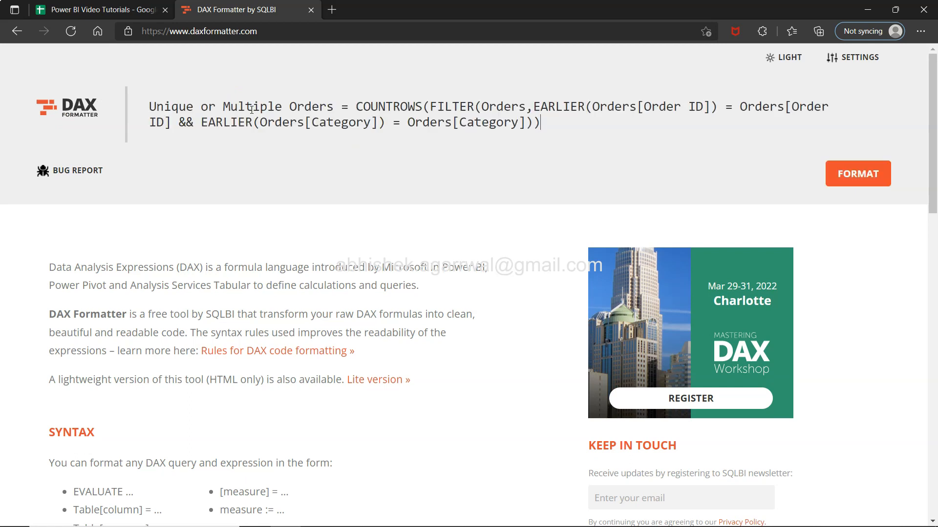
Run FORMAT to get the formula as indented multi-line code and browse the page
left_click(857, 174)
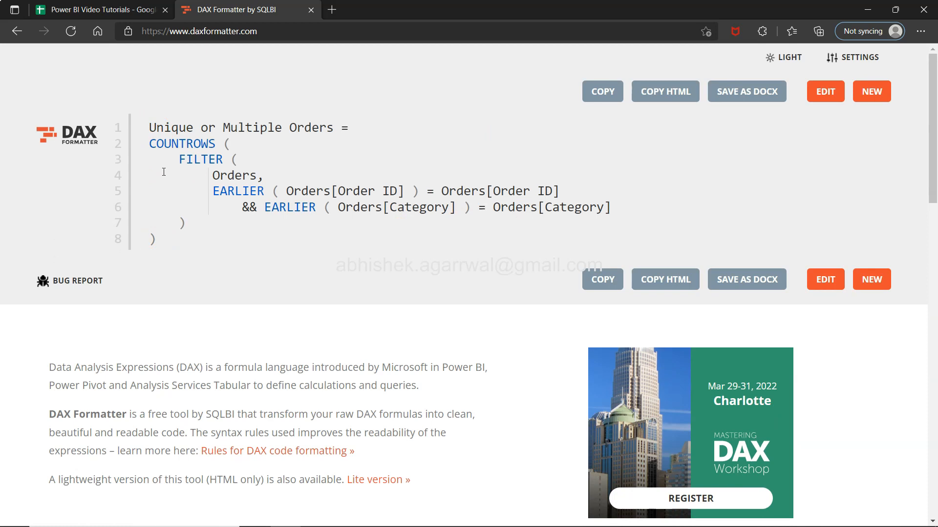
scroll("down", 3)
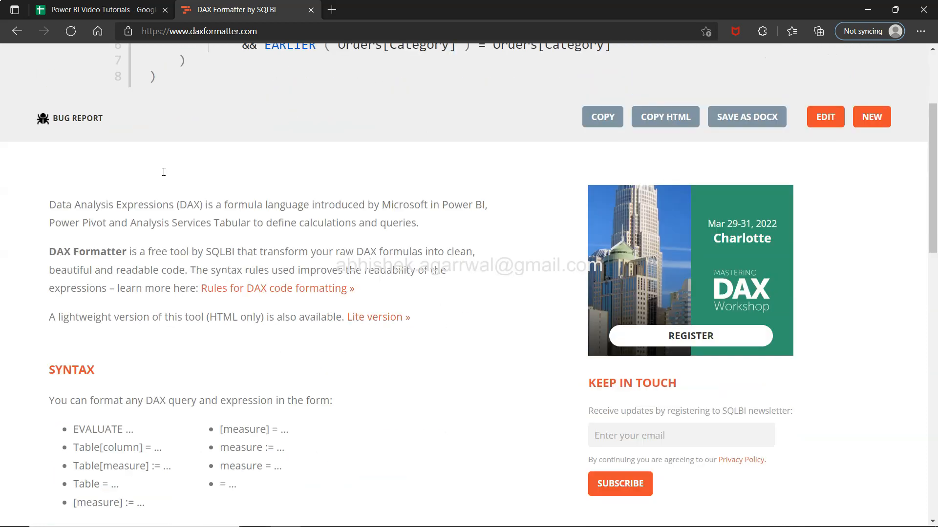
scroll("down", 3)
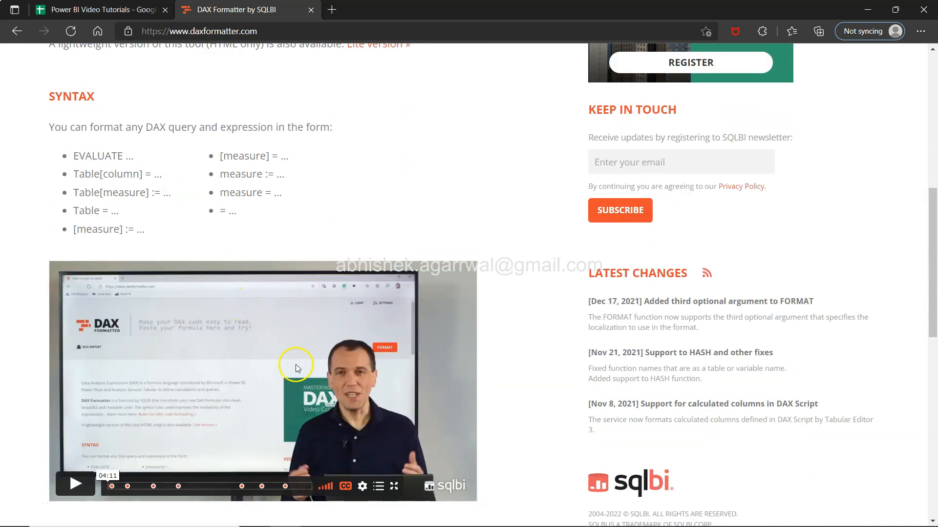
scroll("down", 3)
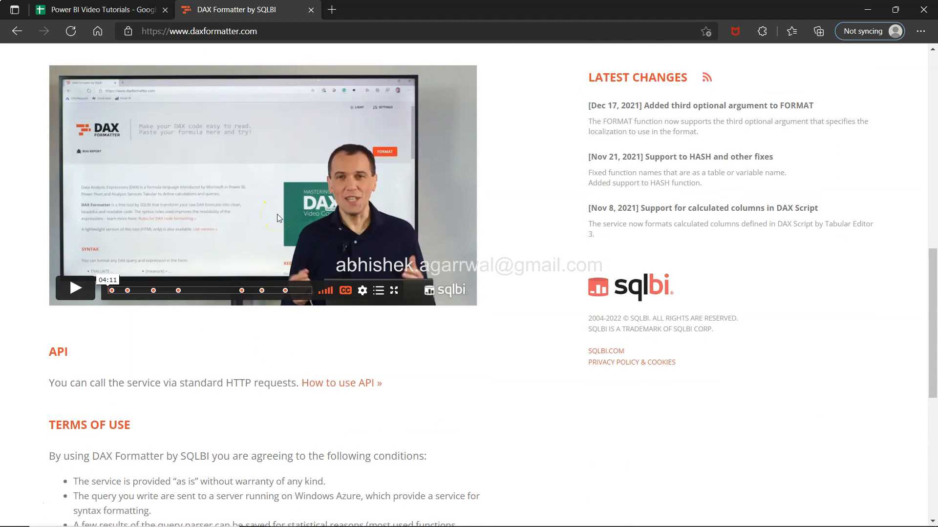
mouse_move(205, 252)
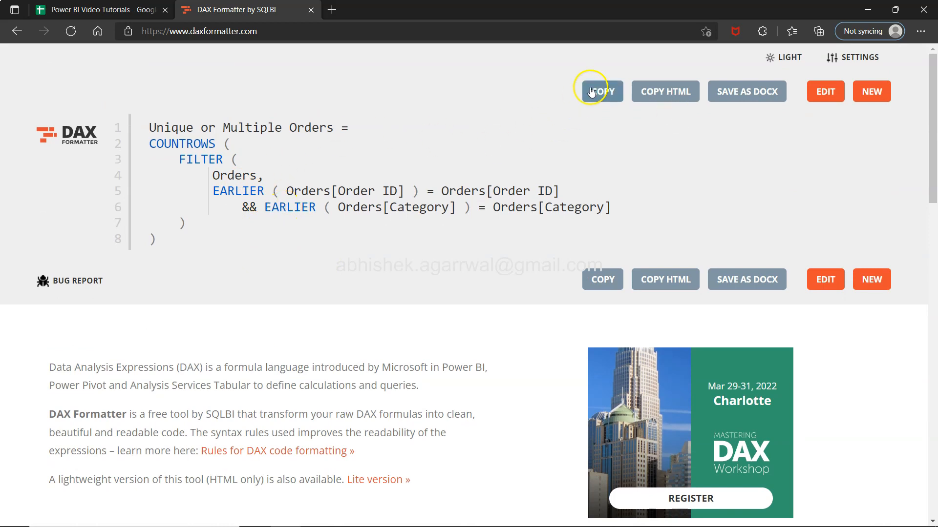
Copy the formatted DAX code and return to the Power BI report
left_click(602, 91)
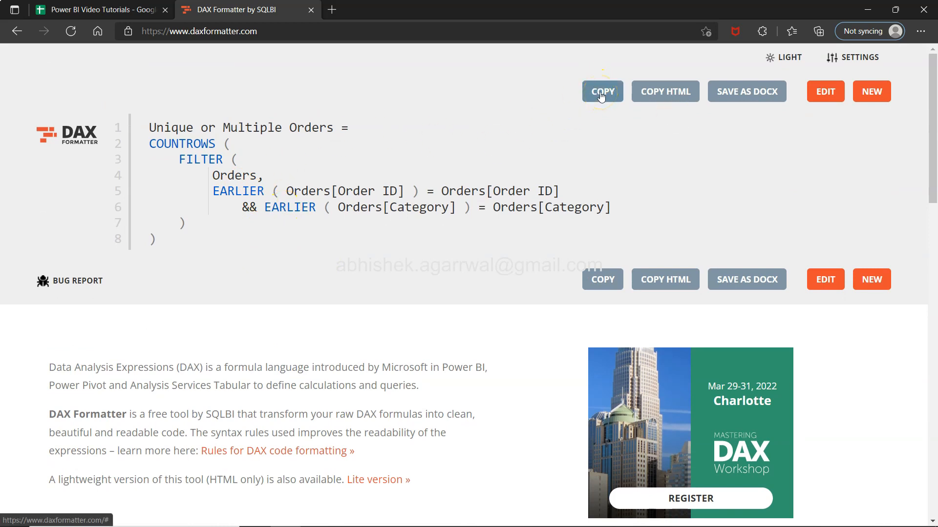
left_click(602, 91)
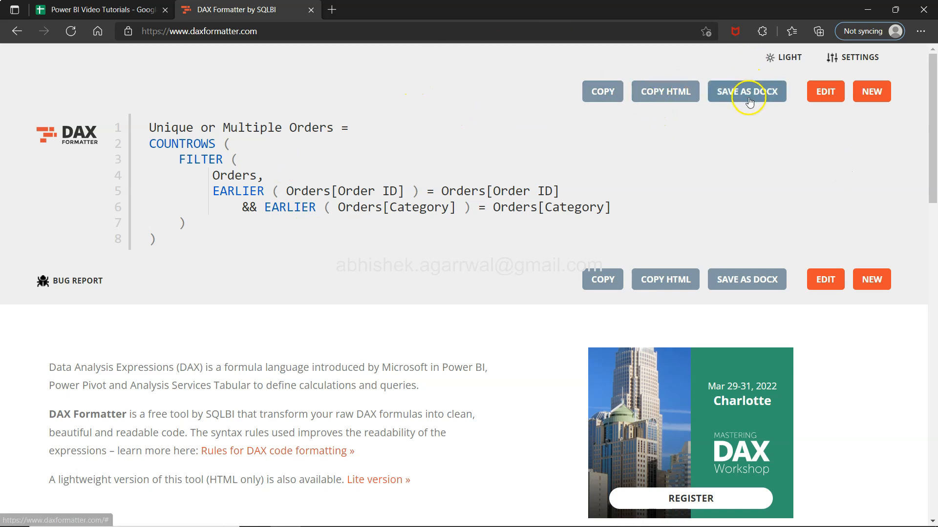
mouse_move(579, 126)
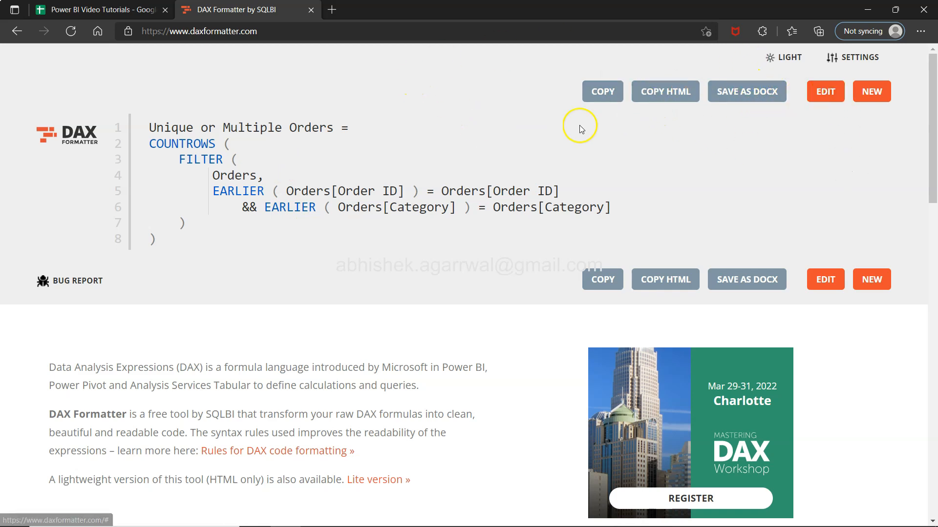
left_click(99, 10)
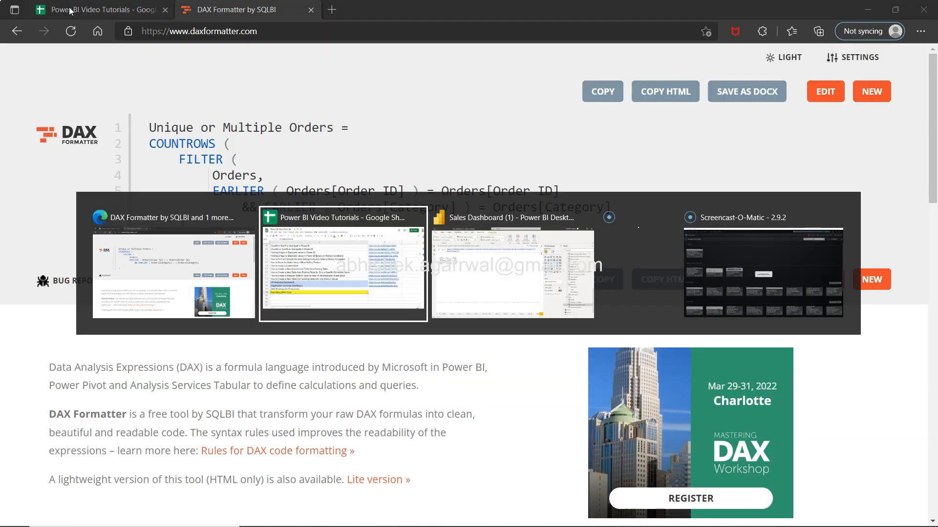
left_click(512, 265)
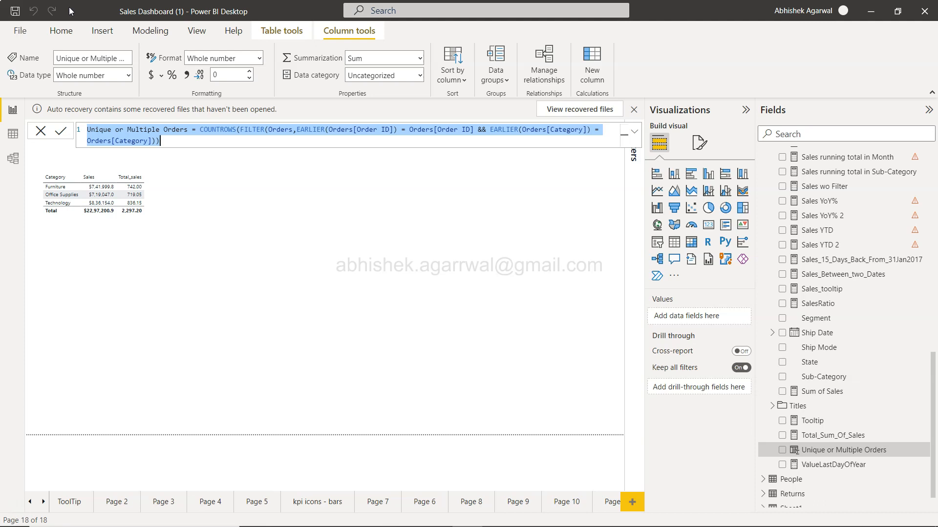